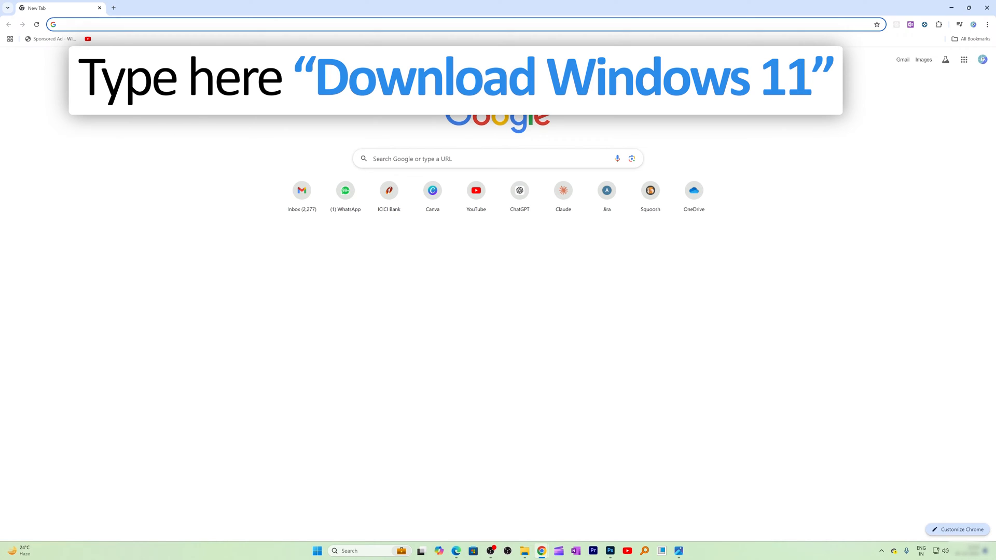
Search Google for 'download windows 11' from a new tab's address bar
text(download)
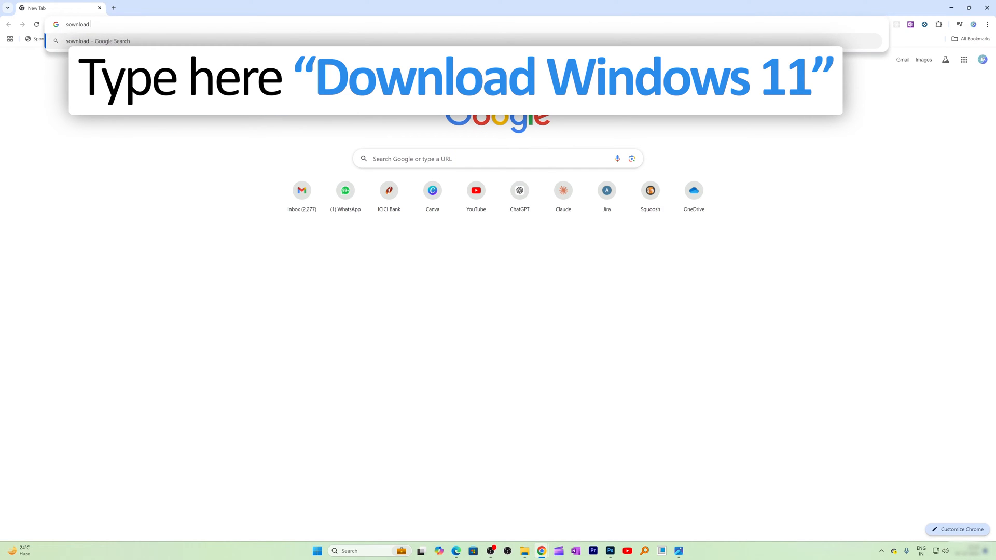
text(windowss)
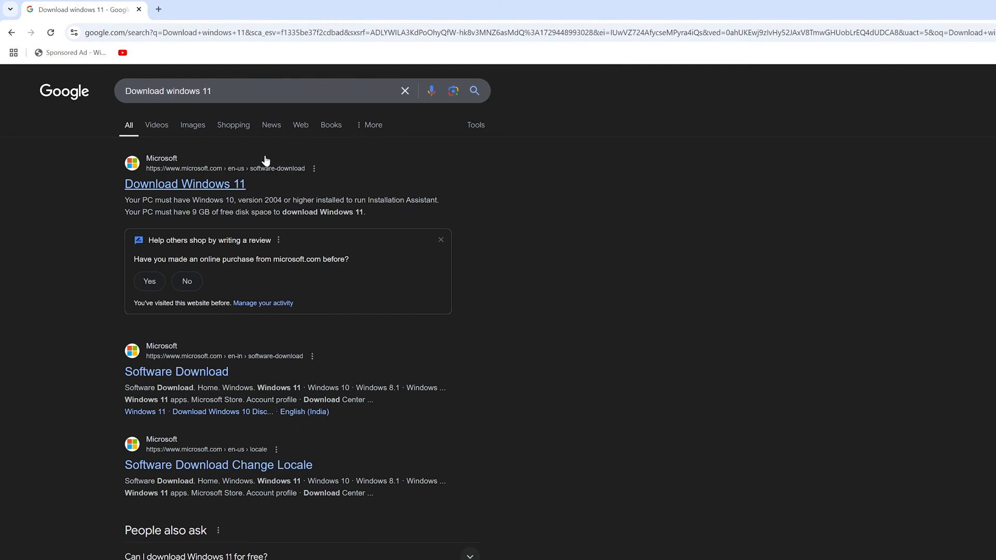
Open Microsoft's Download Windows 11 result and scroll to the x64 ISO download section
click(184, 184)
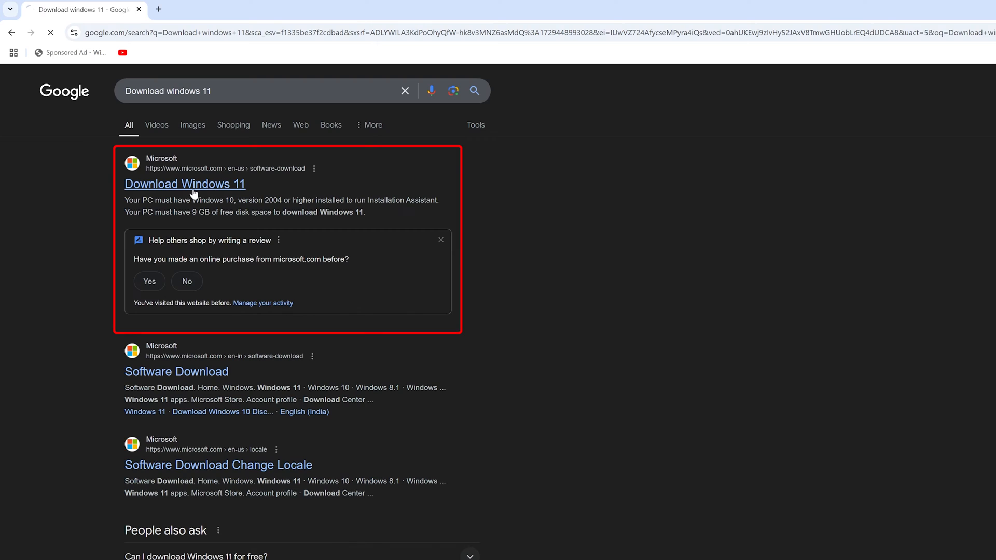
click(185, 184)
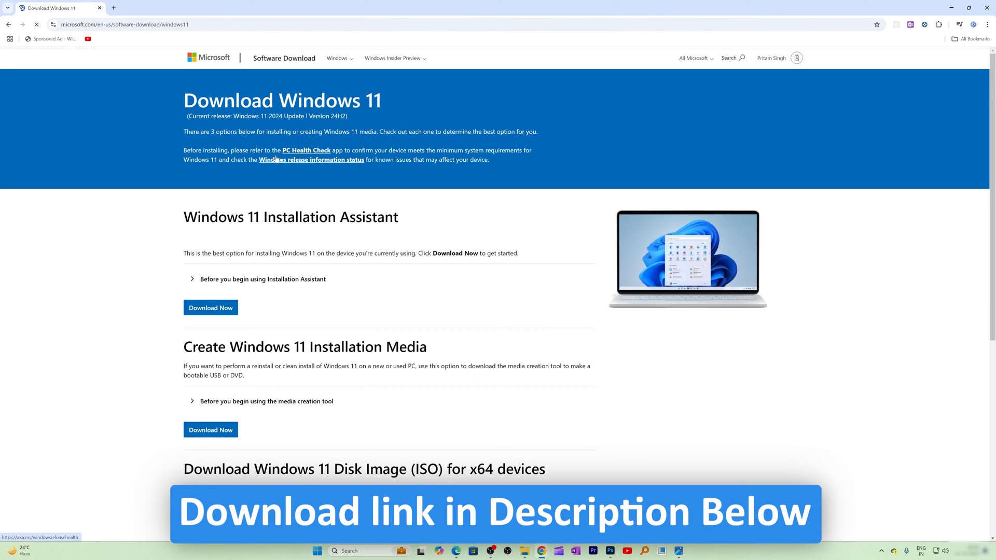
scroll(down, 3)
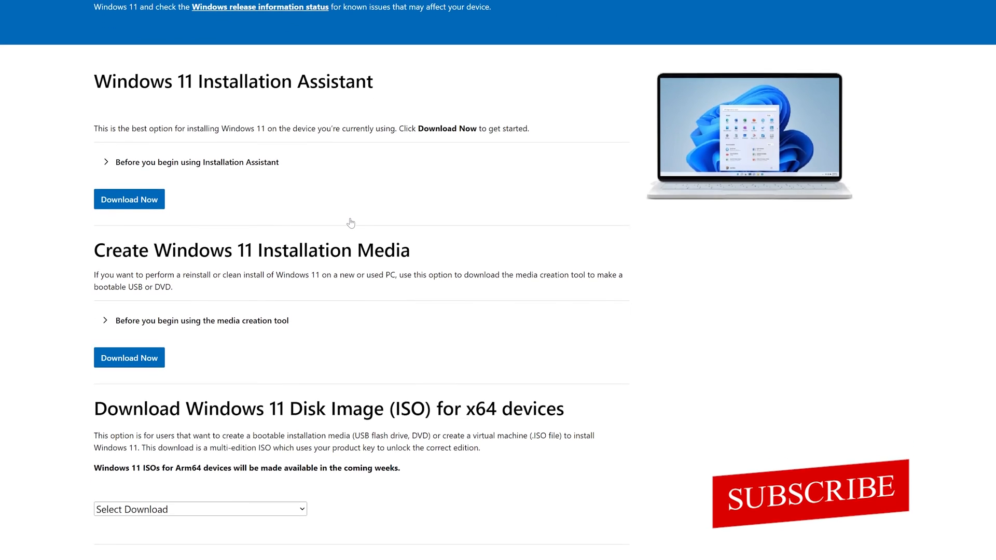
scroll(down, 3)
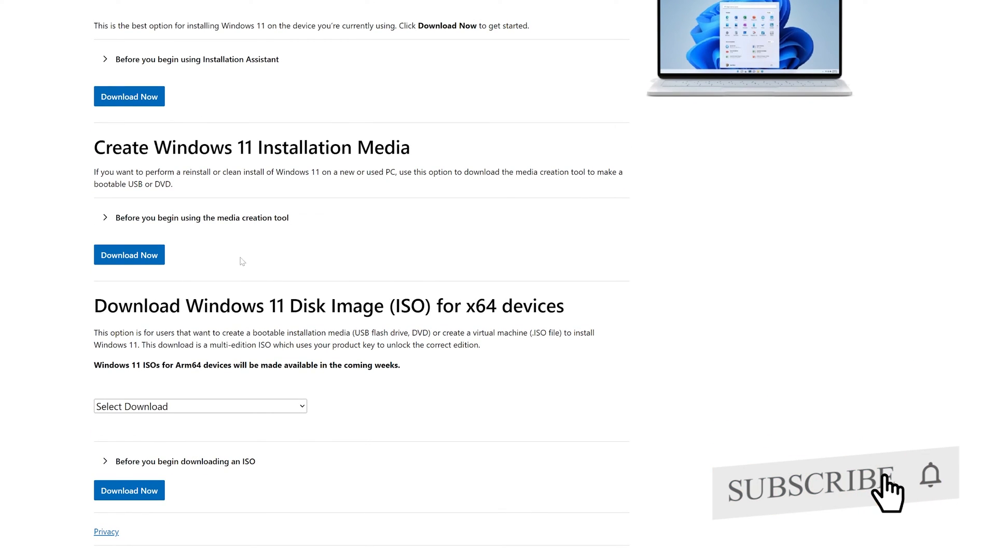
mouse_move(302, 264)
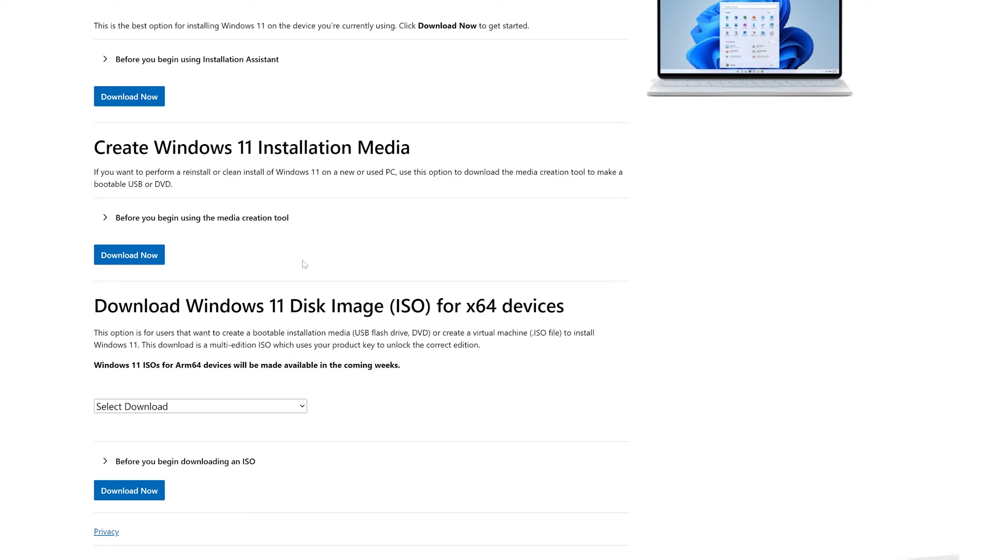
scroll(down, 3)
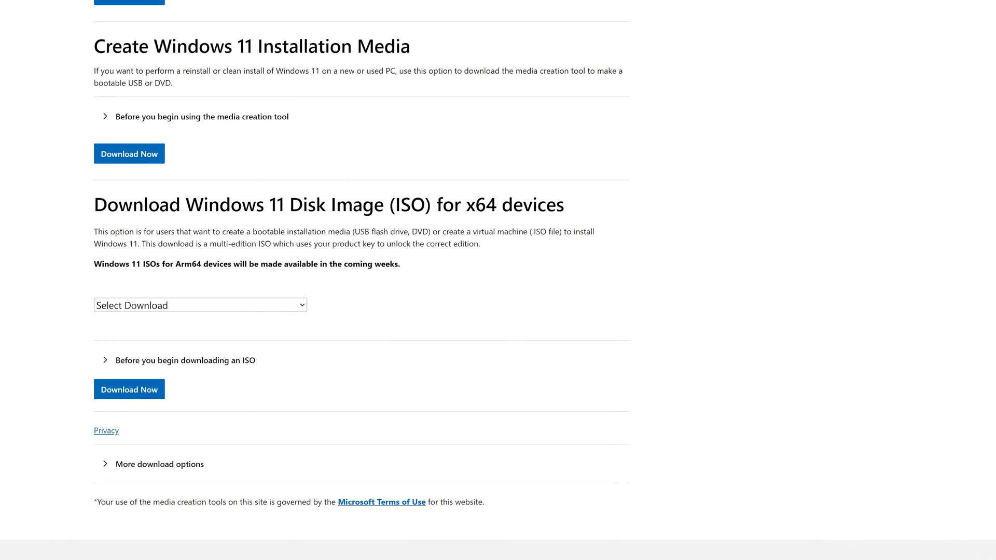
mouse_move(286, 268)
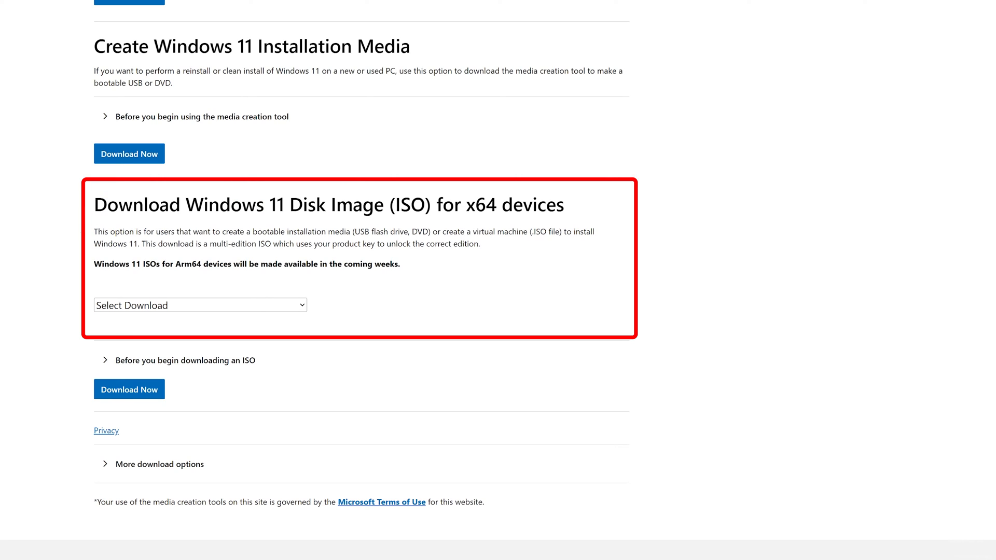
Select the x64 multi-edition ISO, choose English (United States), and request the 64-bit download
drag(287, 205, 538, 205)
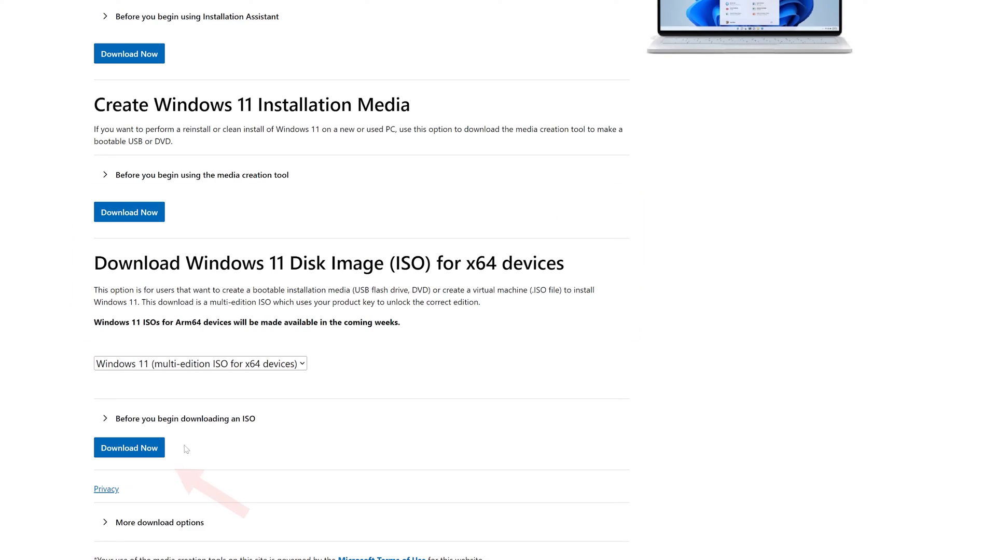
click(130, 448)
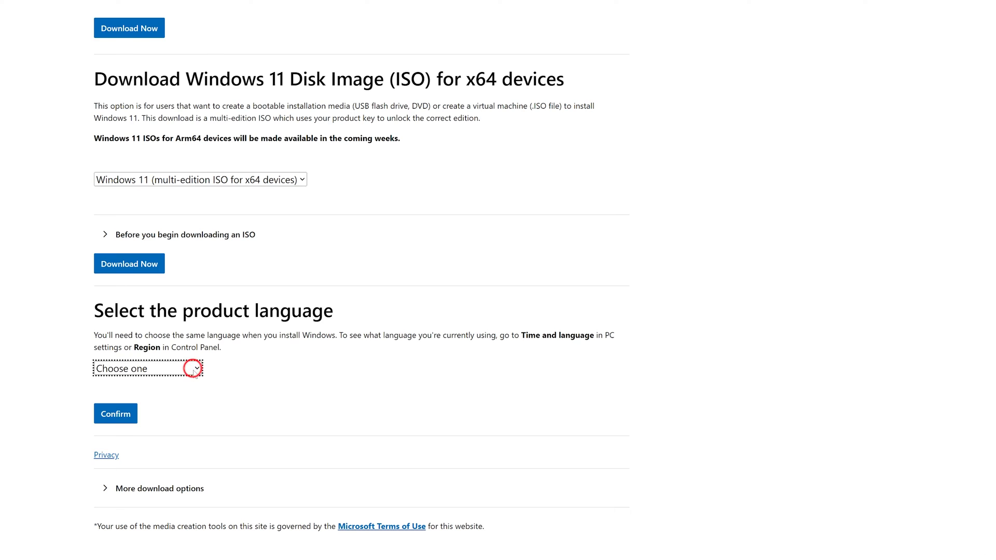
click(147, 369)
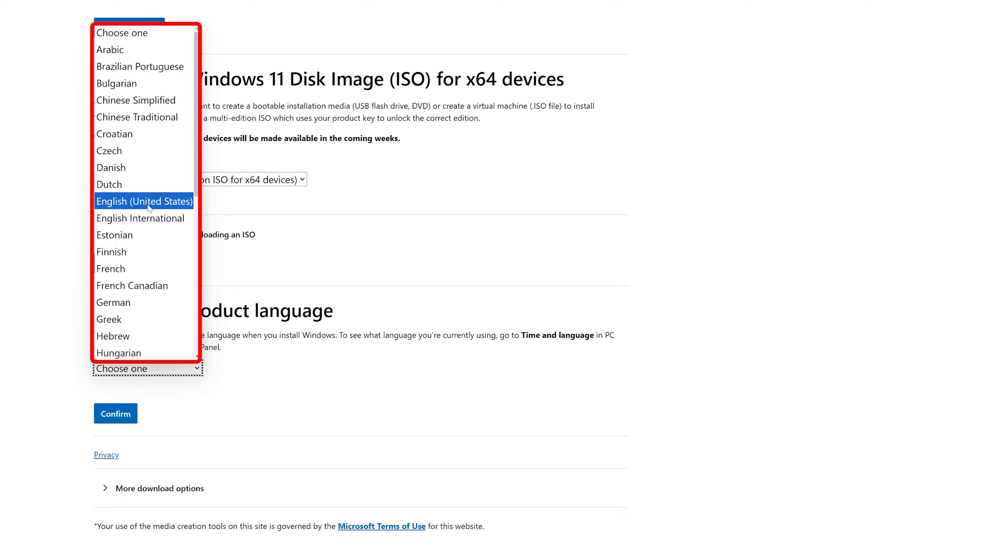
click(144, 202)
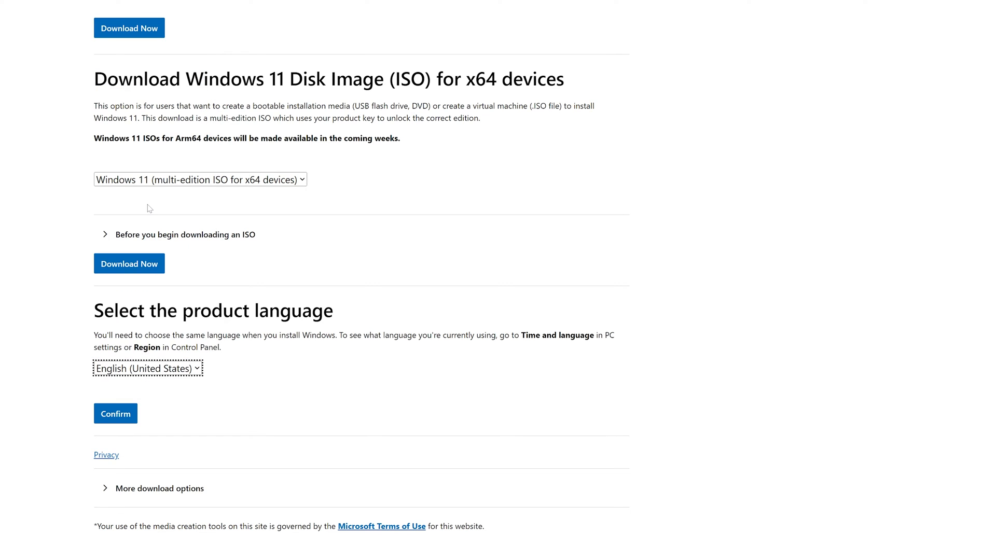
click(115, 413)
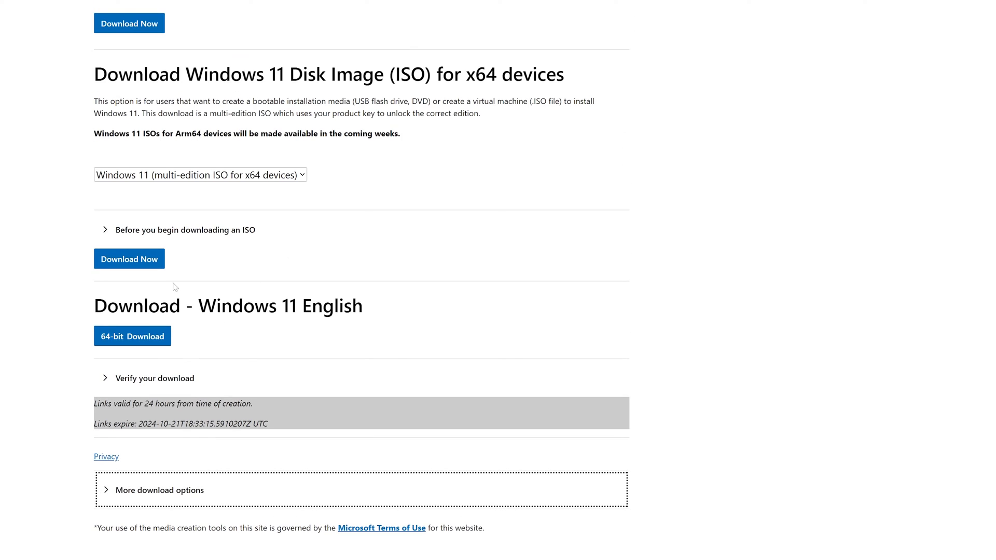
click(132, 335)
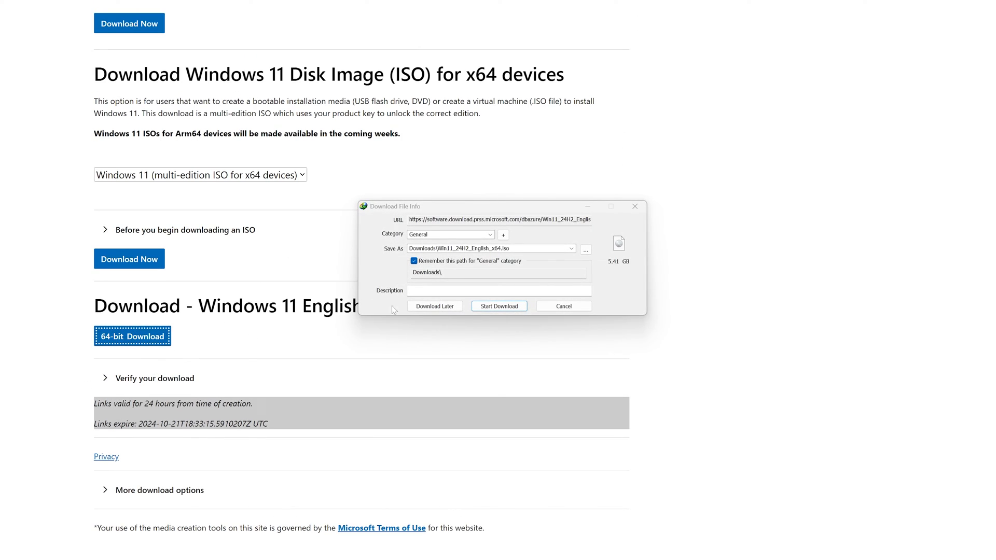
Start the 5.41 GB Win11_24H2_English_x64.iso download in Internet Download Manager
click(500, 306)
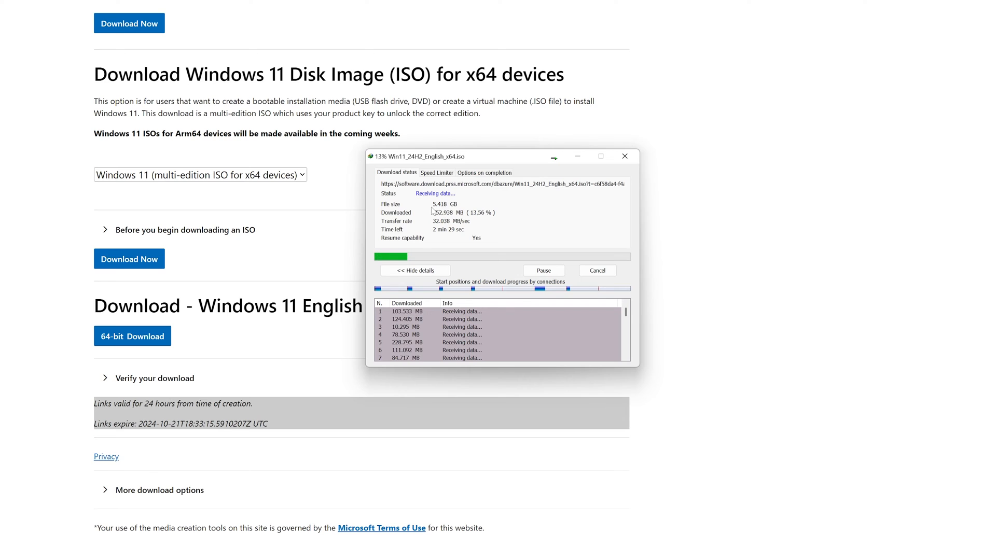
click(132, 336)
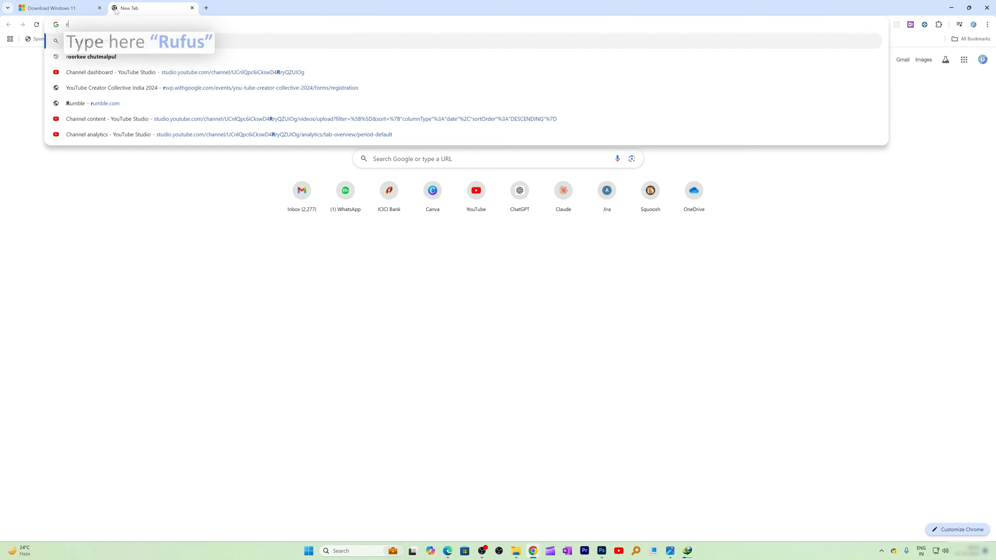
Search 'rufus', open rufus.ie, then switch back to the Download Windows 11 tab
text(rufus)
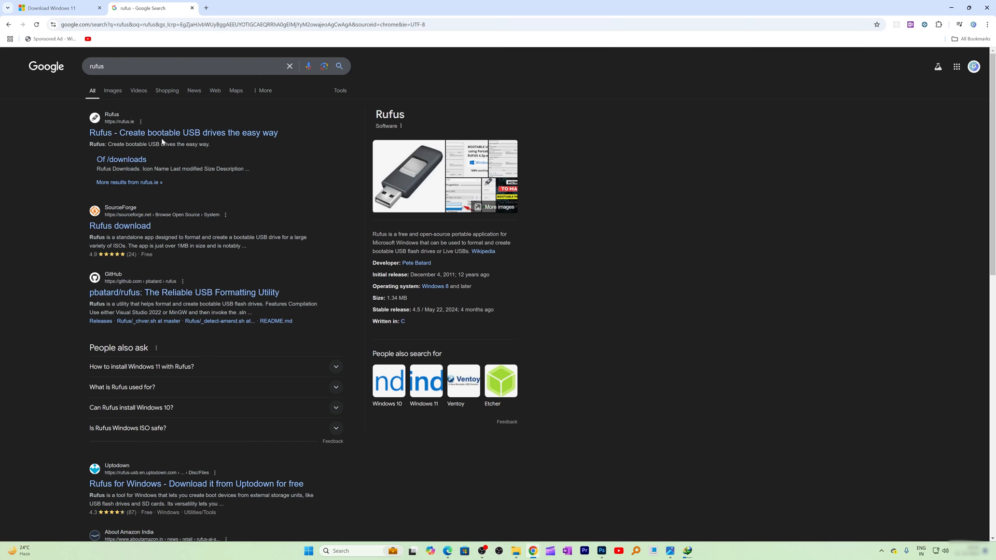
click(184, 132)
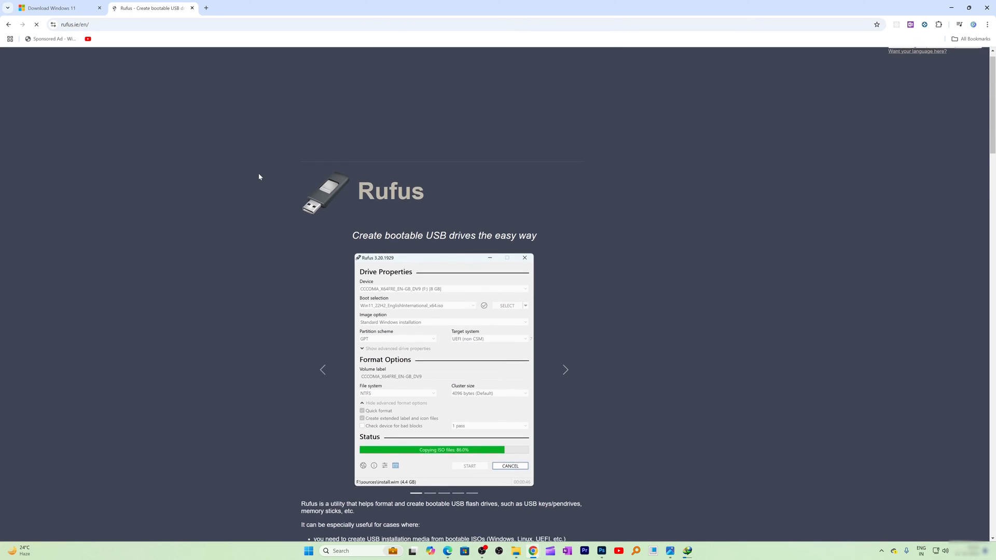
click(54, 8)
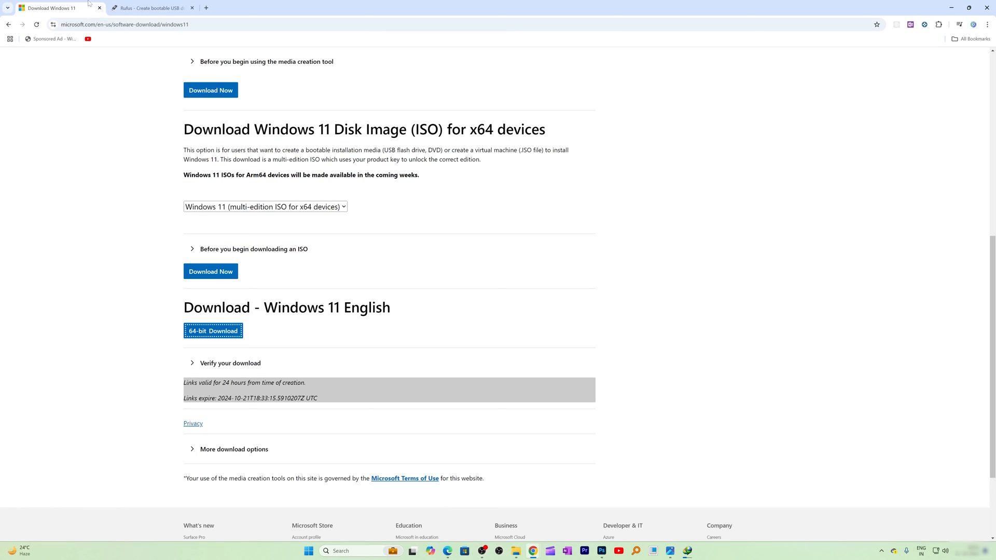
mouse_move(163, 248)
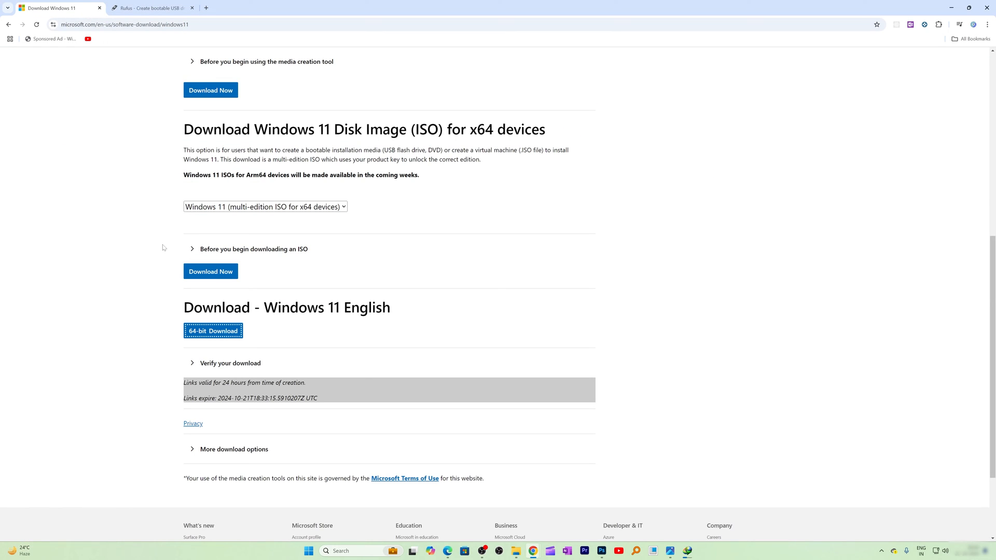